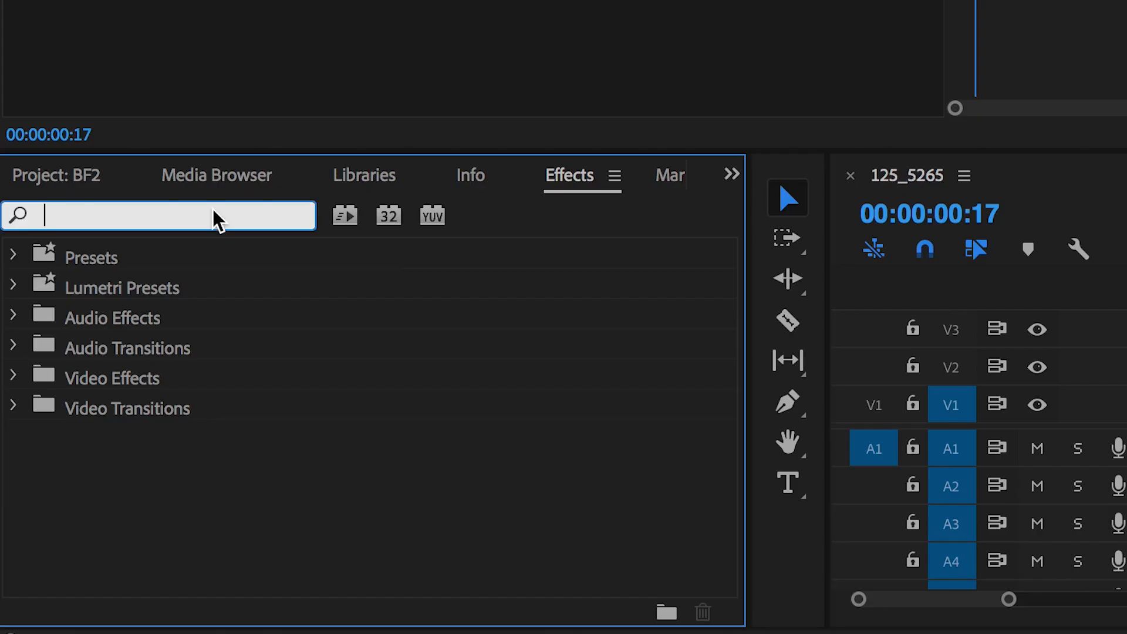
# Search the Effects panel for "change" to find Change Color.
pyautogui.write('change')
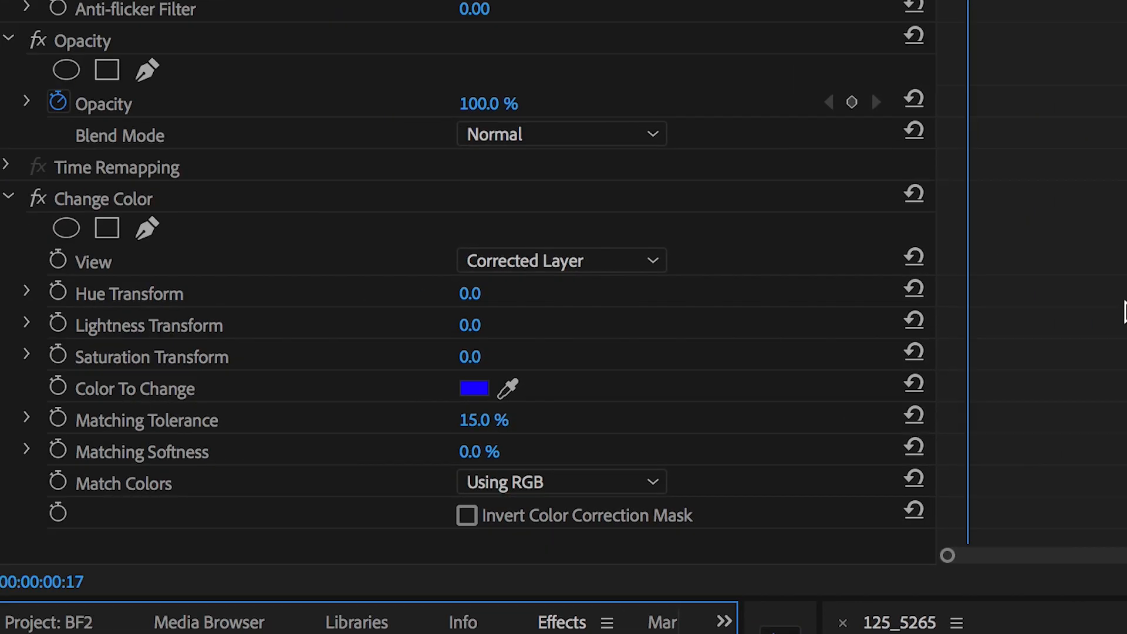
pyautogui.moveTo(202, 400)
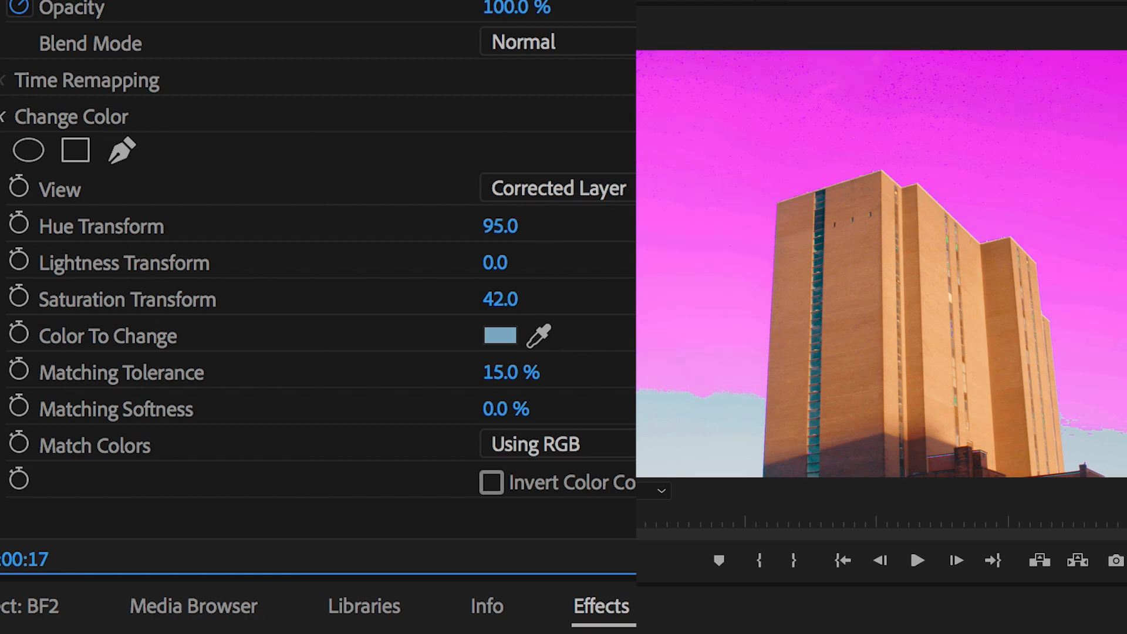
# Set Matching Softness to 2.0, then scrub it down to about 1%.
pyautogui.click(505, 409)
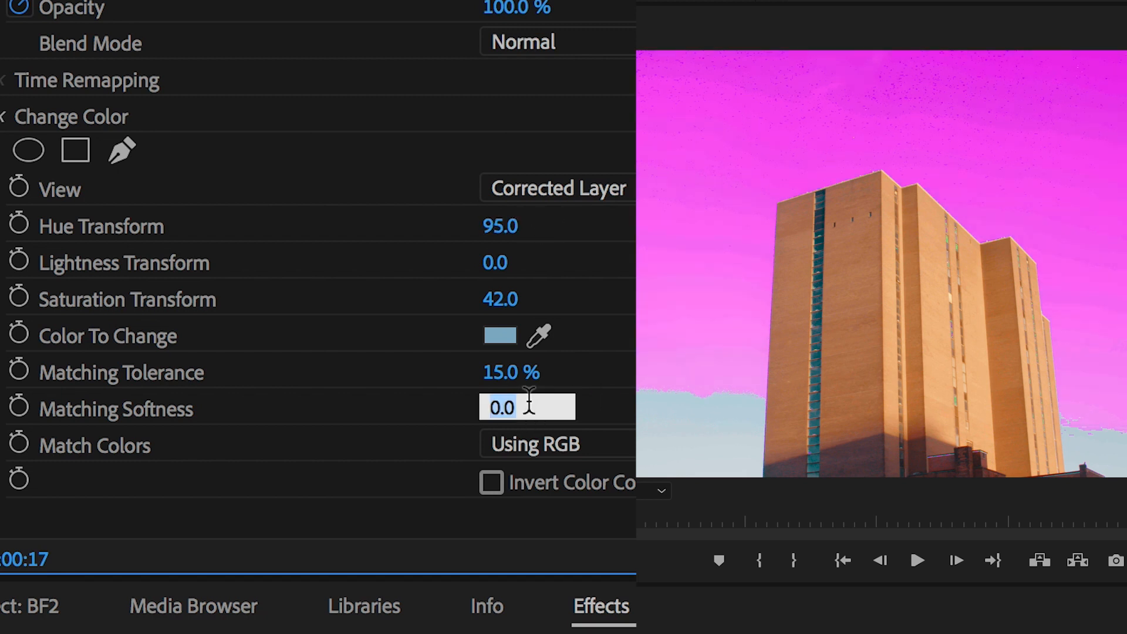
pyautogui.write('2.0')
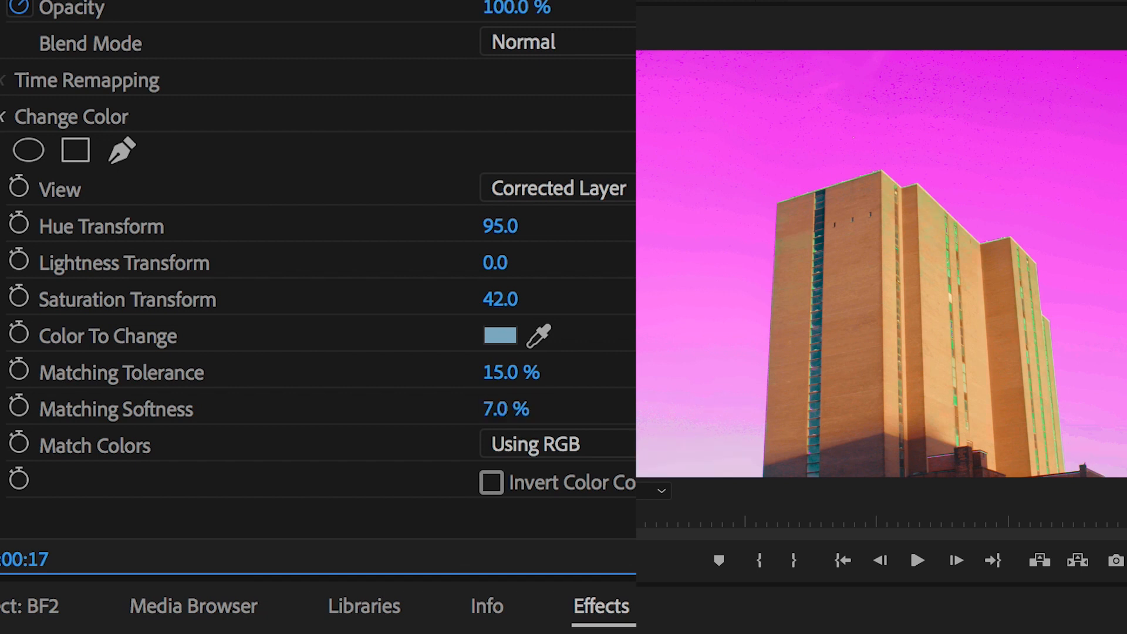
pyautogui.moveTo(506, 408); pyautogui.dragTo(525, 408)
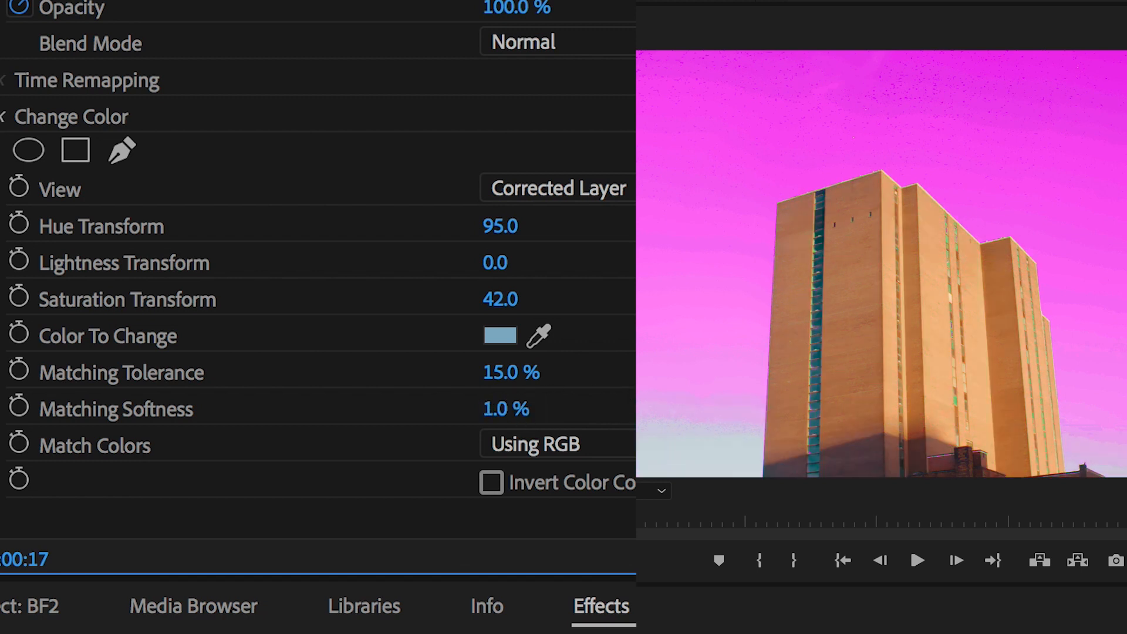
pyautogui.moveTo(505, 409); pyautogui.dragTo(532, 409)
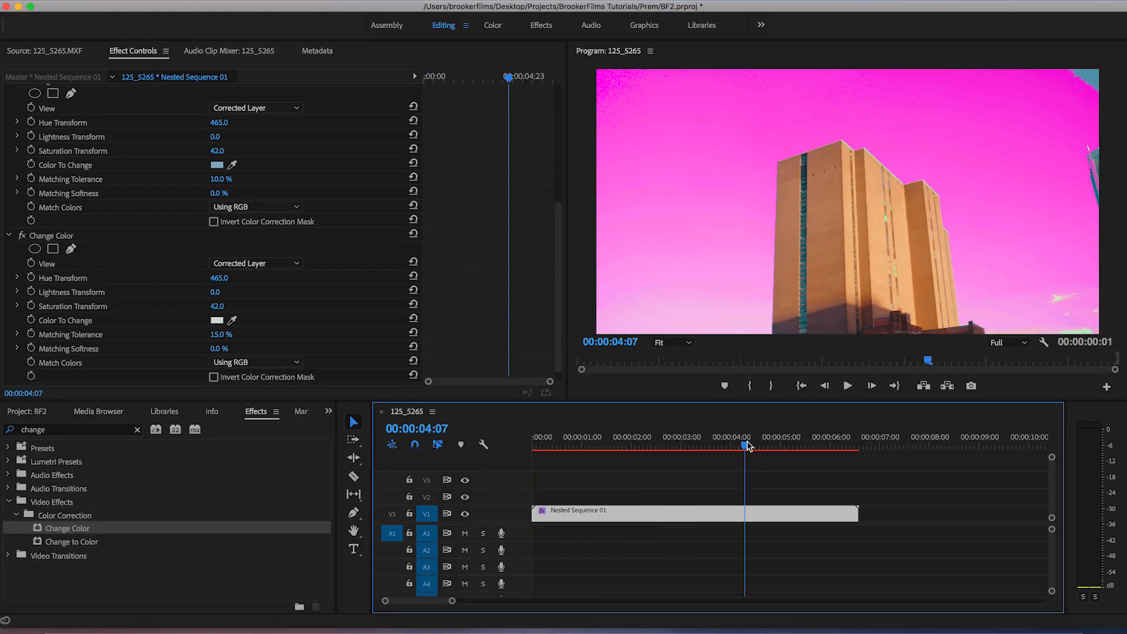
# Set the first Change Color effect's Hue Transform to 361, turning the upper sky lime green.
pyautogui.moveTo(745, 446); pyautogui.dragTo(740, 446)
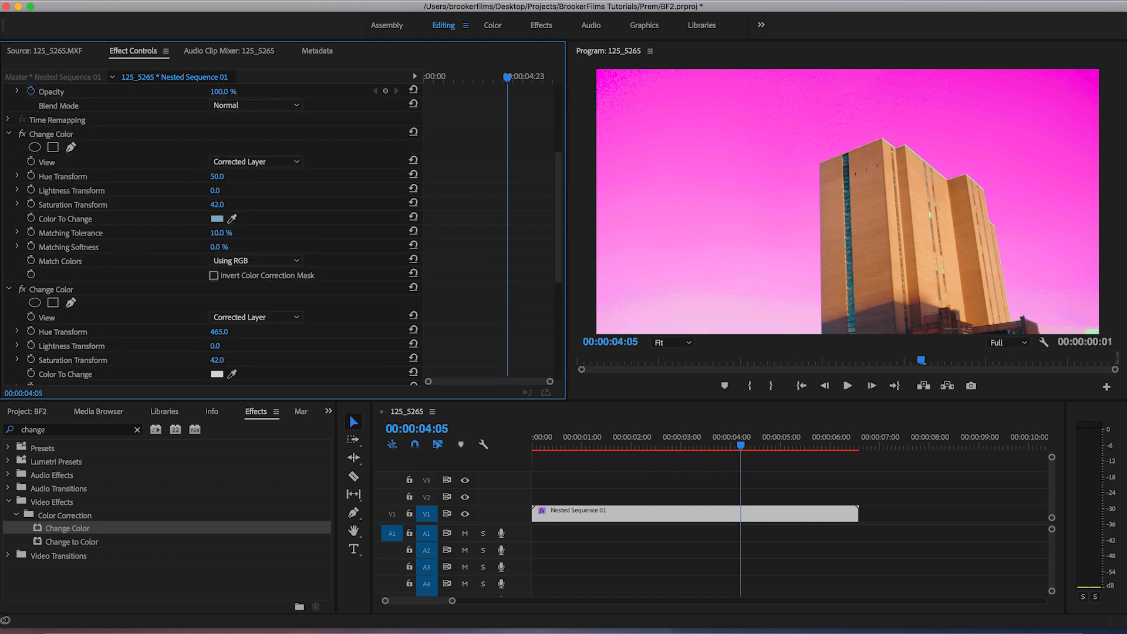
pyautogui.click(217, 176)
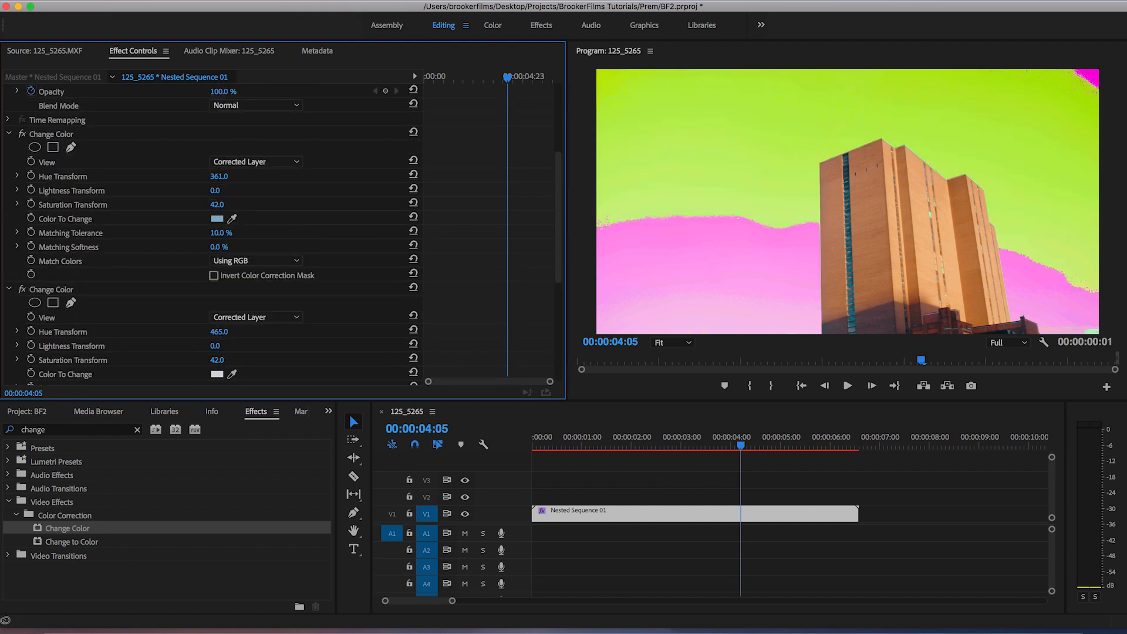